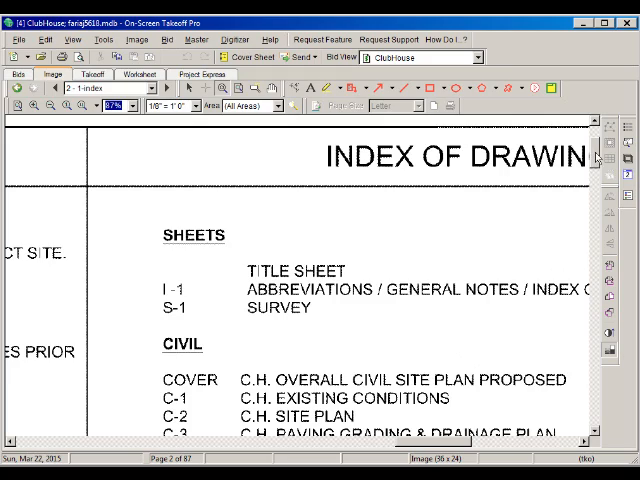
Scroll through the kitchen fire suppression and hood sheets, then step back one drawing sheet
scroll(down, 3)
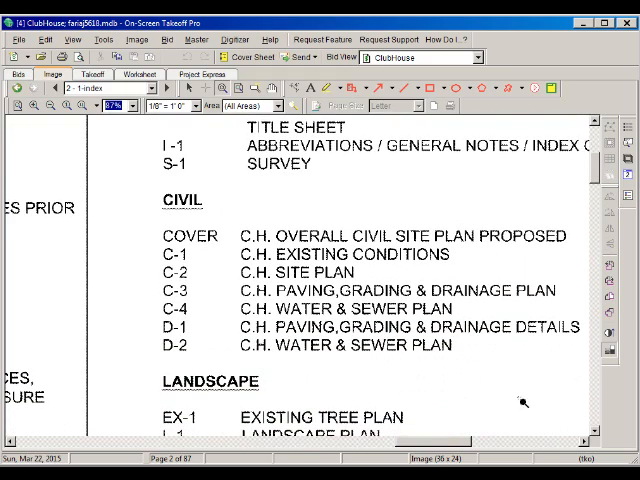
scroll(down, 3)
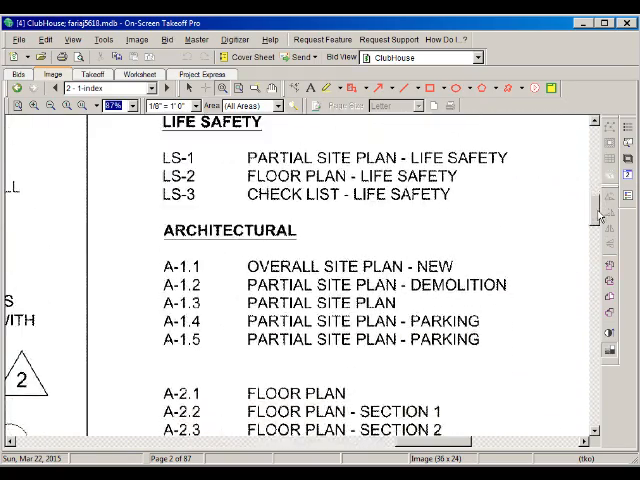
scroll(down, 3)
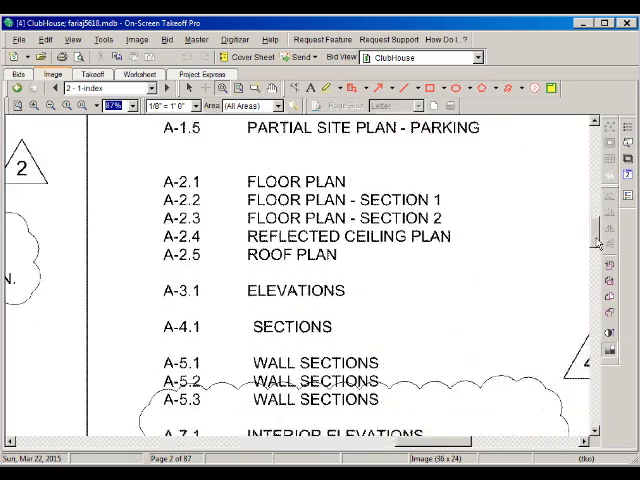
scroll(down, 3)
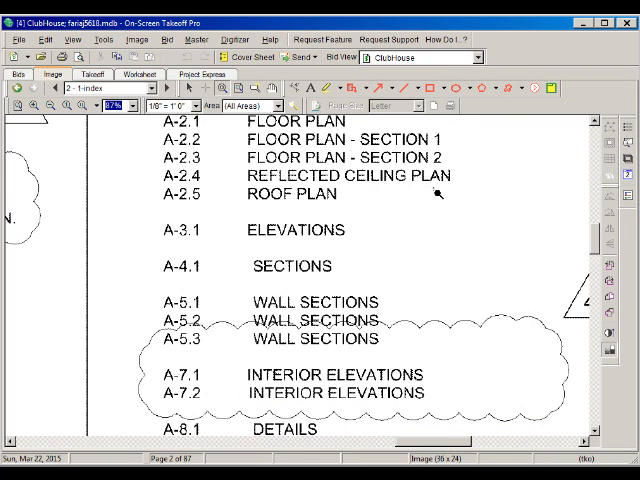
mouse_move(548, 234)
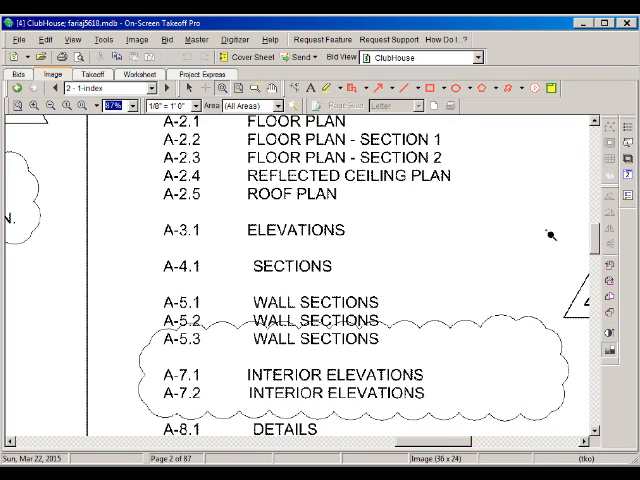
mouse_move(598, 240)
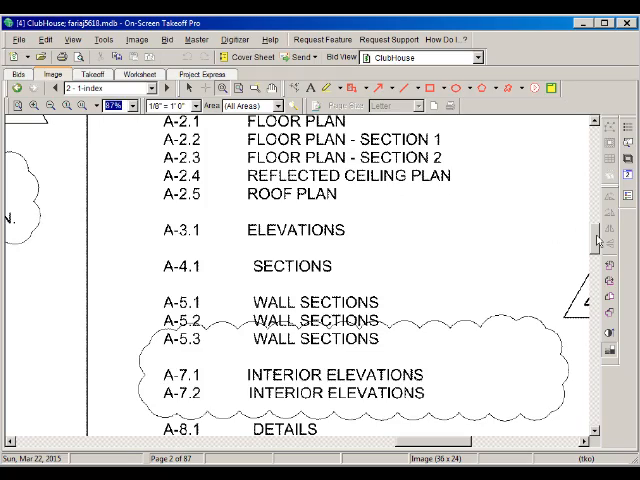
scroll(down, 3)
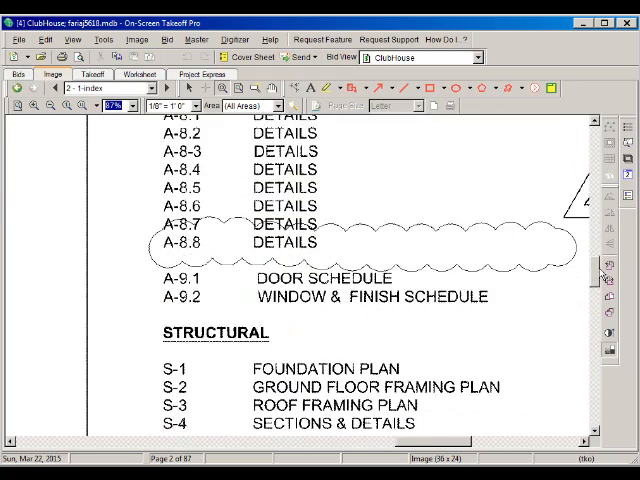
scroll(down, 3)
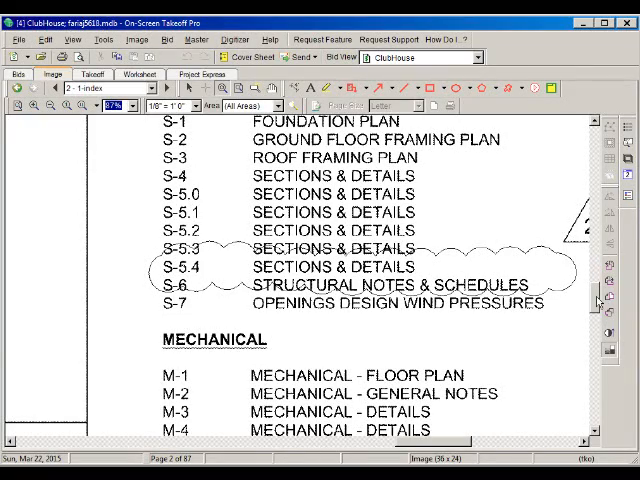
scroll(down, 3)
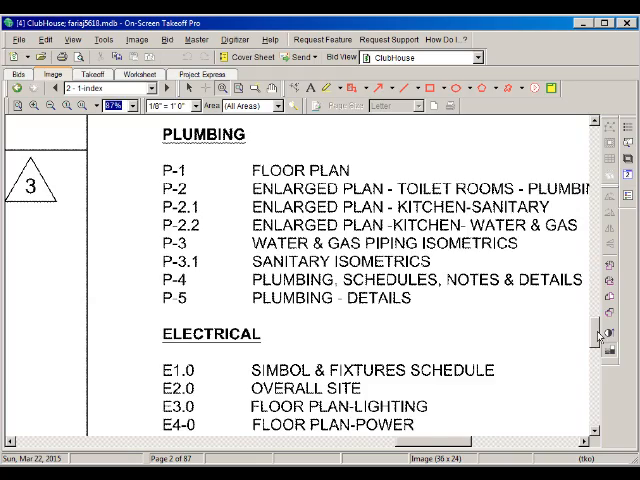
scroll(down, 3)
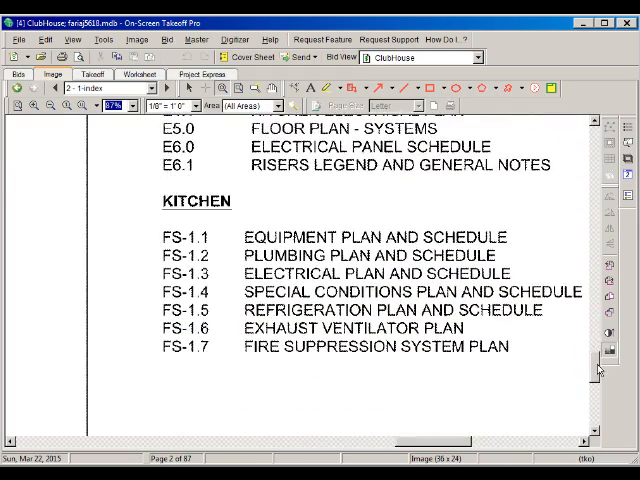
mouse_move(232, 228)
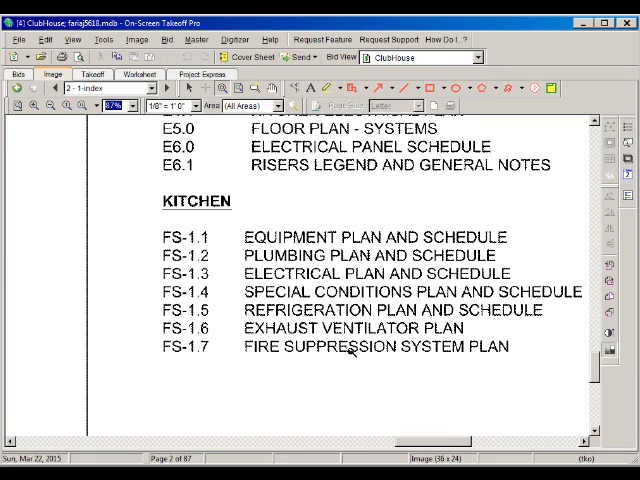
mouse_move(500, 357)
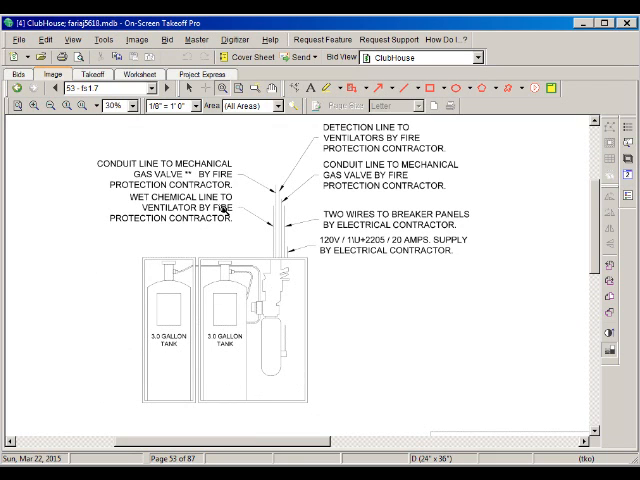
click(152, 89)
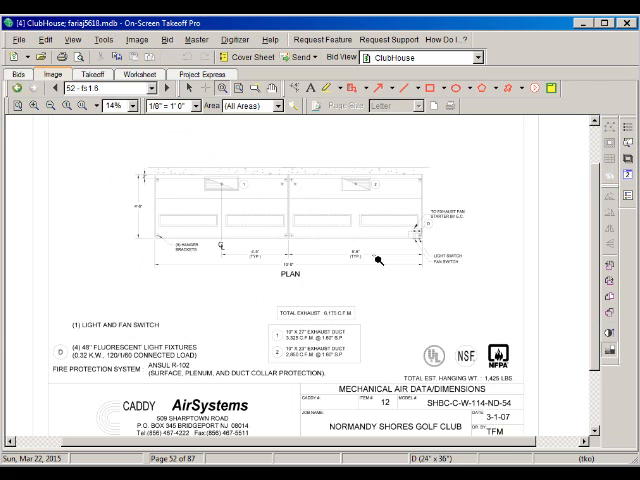
mouse_move(596, 306)
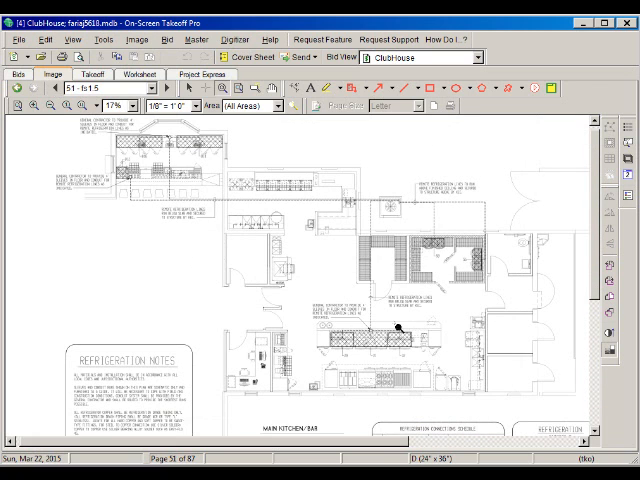
drag(399, 327, 485, 393)
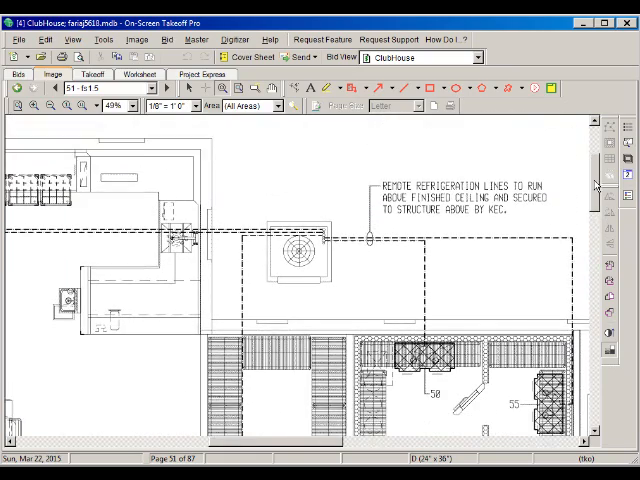
scroll(down, 3)
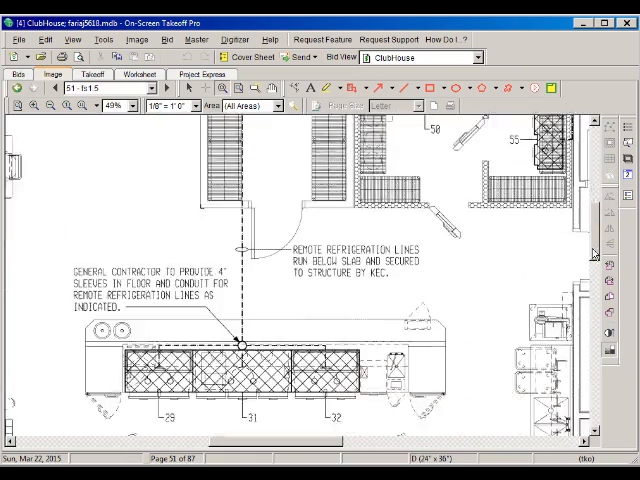
scroll(down, 3)
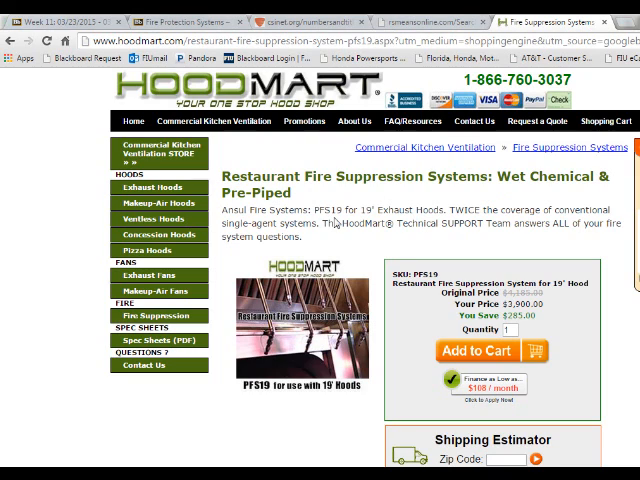
mouse_move(340, 293)
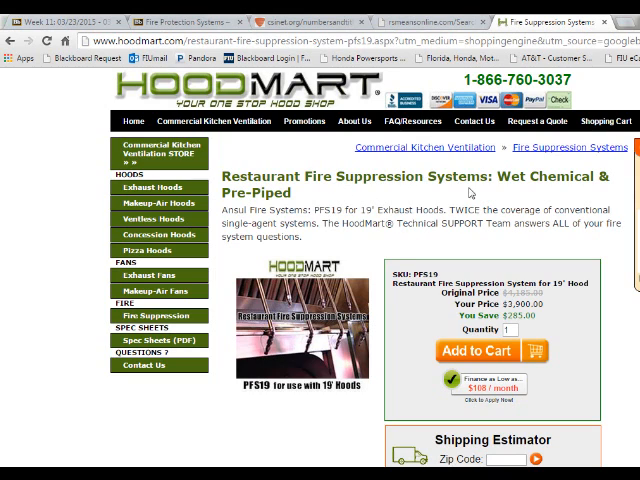
mouse_move(604, 192)
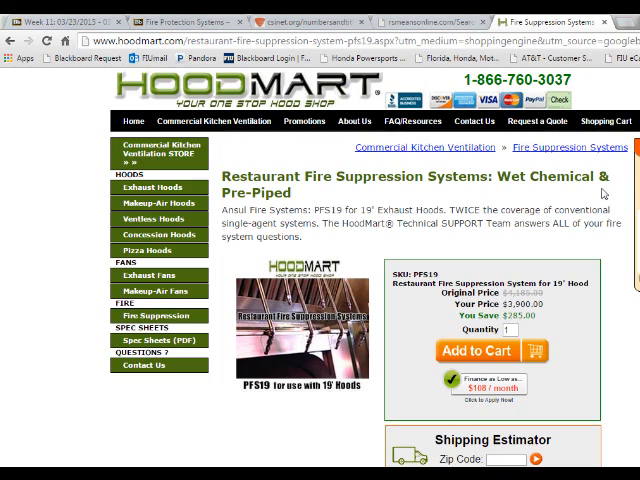
mouse_move(607, 370)
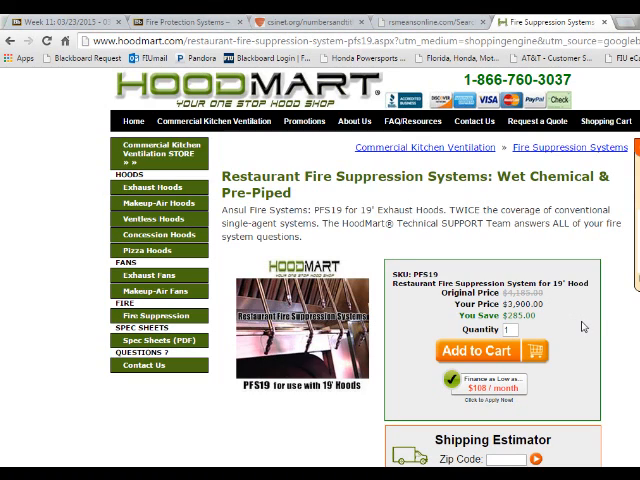
mouse_move(580, 315)
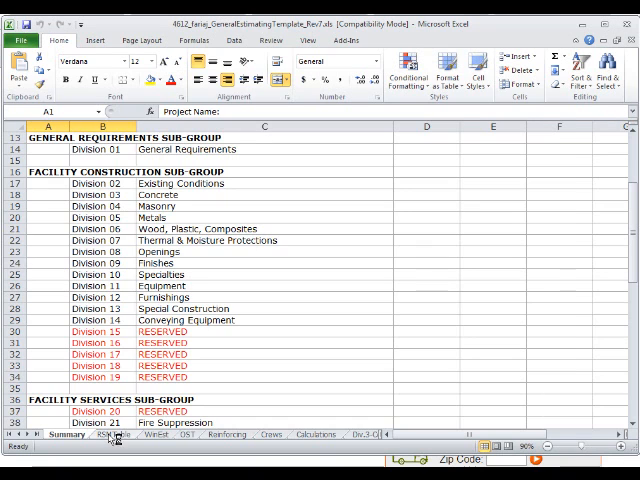
Copy the RSMTable sheet to the end of the workbook and begin renaming the copy
right_click(103, 434)
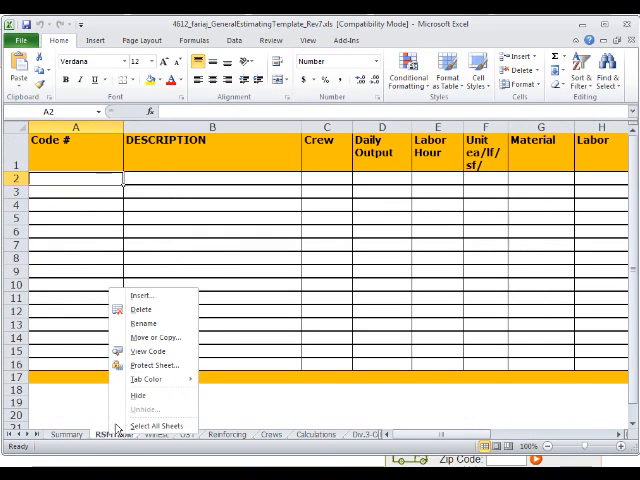
mouse_move(150, 337)
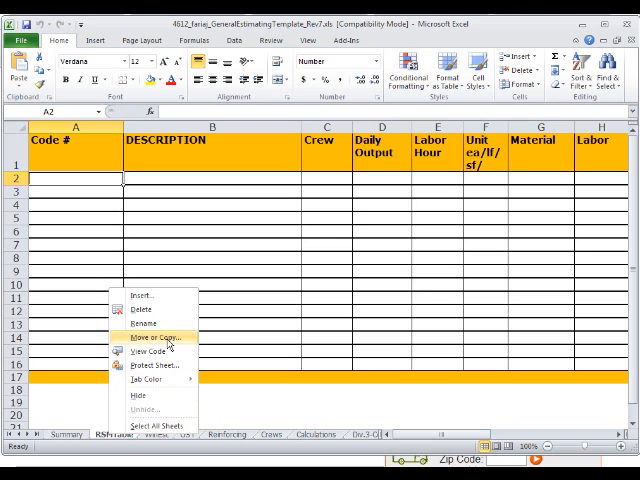
click(148, 336)
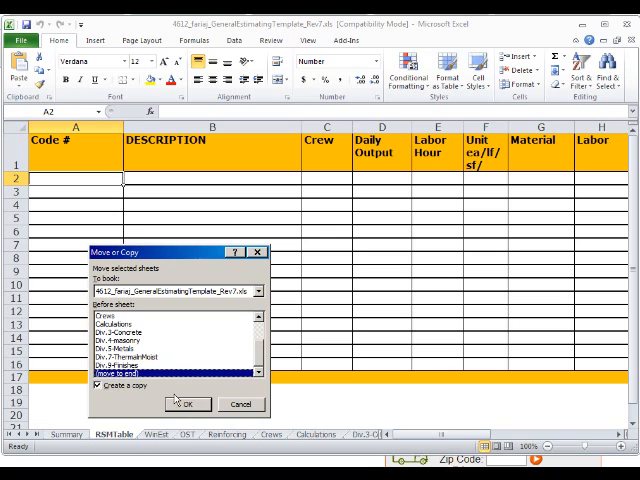
click(188, 404)
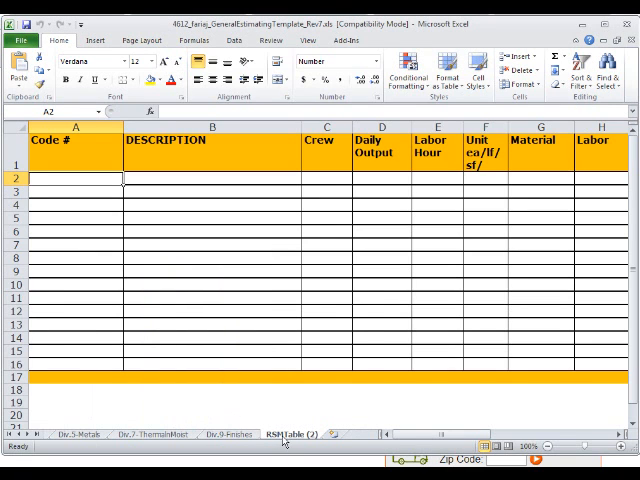
right_click(290, 434)
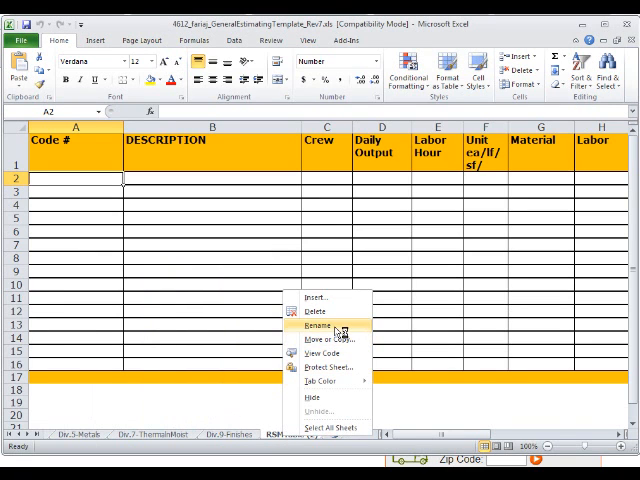
click(322, 326)
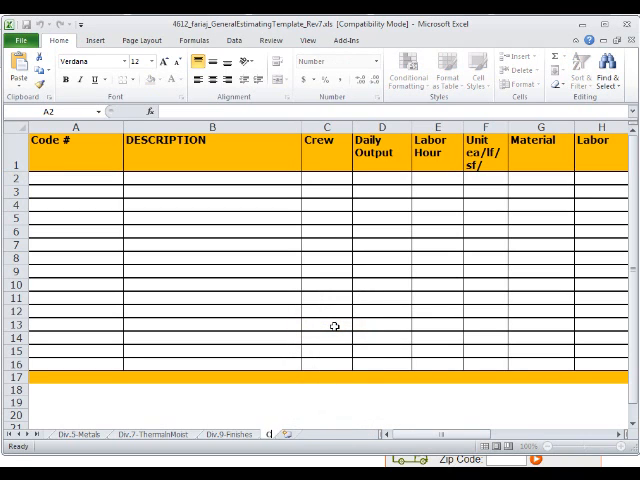
Rename the copied RSMTable (2) tab to a costs-per-square-foot sheet name
click(278, 433)
text(CostsEaorperSQFT)
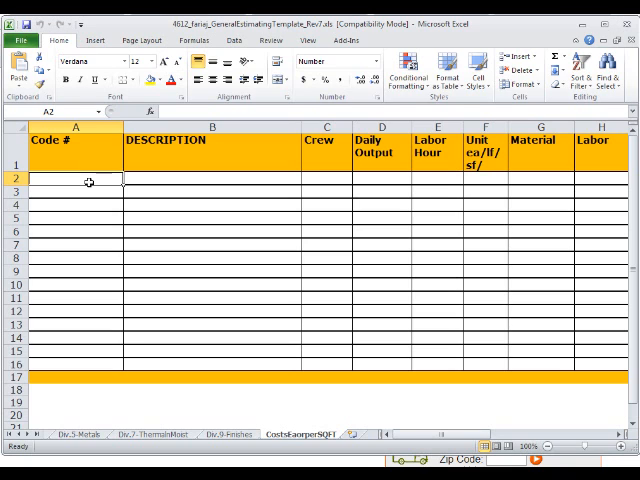
Enter the Div 21 fire protection heading and a fire protection system line, unit 'ea', equipment 4200
text(Div 21 fire p)
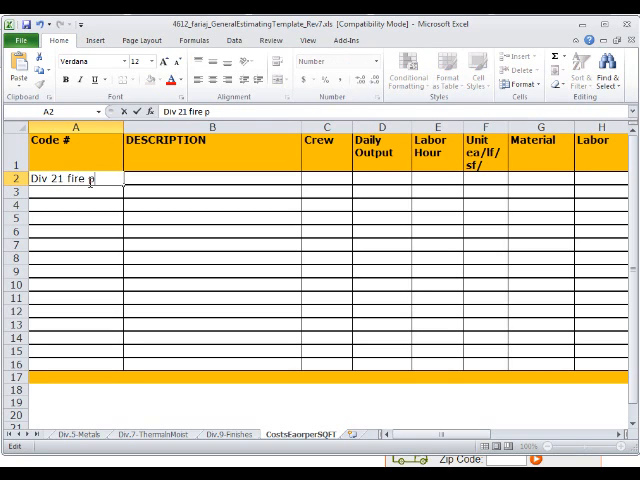
text(rotection)
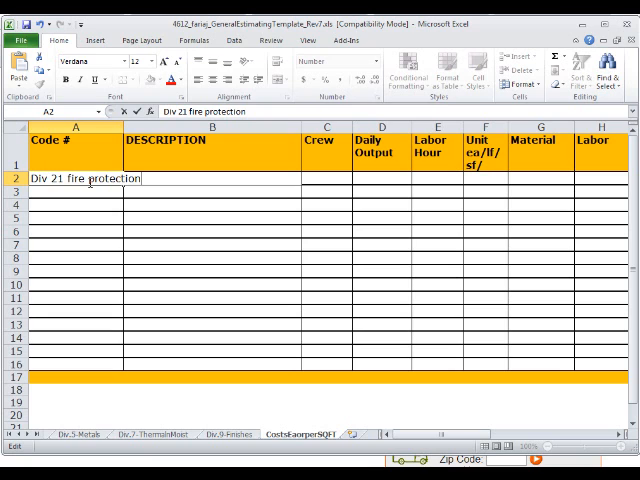
click(210, 192)
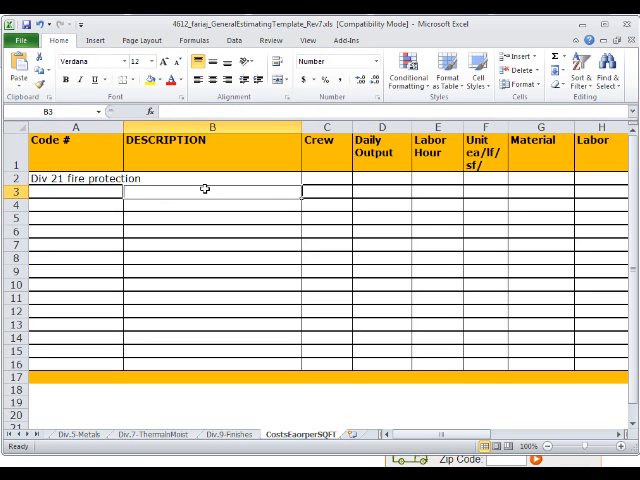
text(Fire prot)
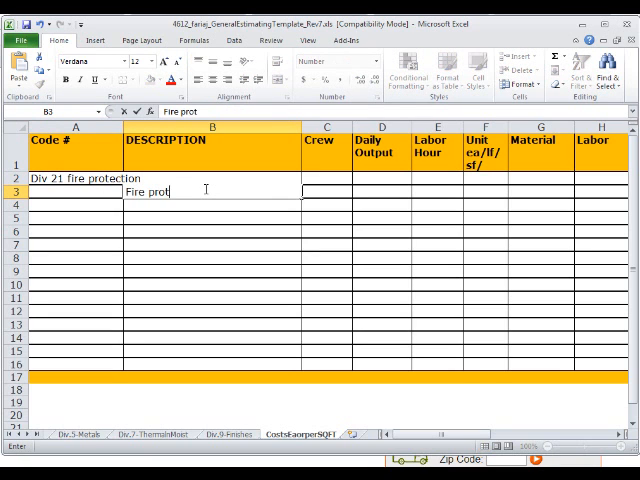
text(ection system b)
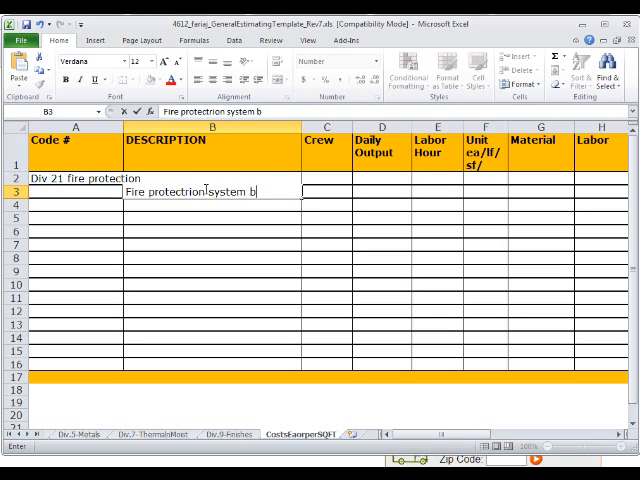
text(as)
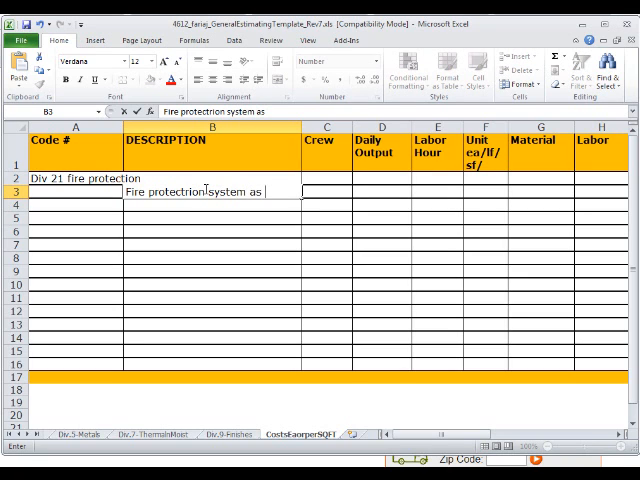
key(BackSpace)
text(by Hoodmart)
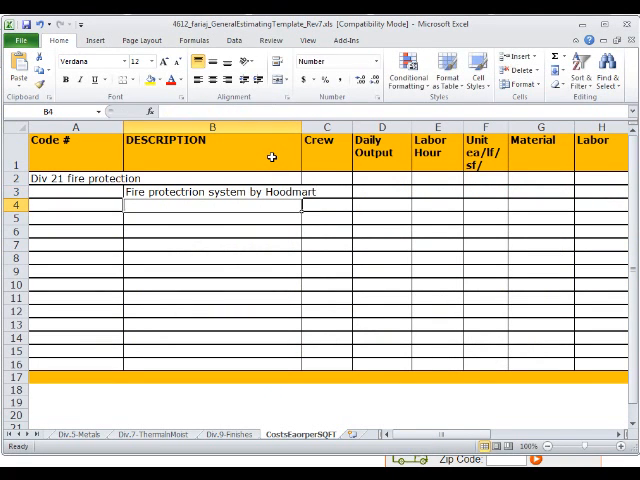
click(485, 192)
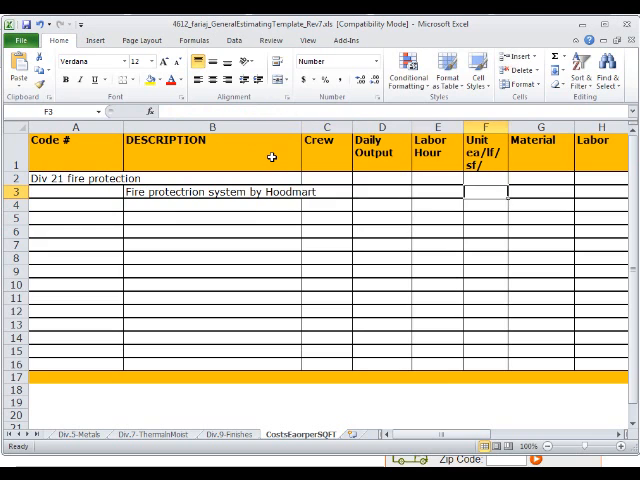
text(ea)
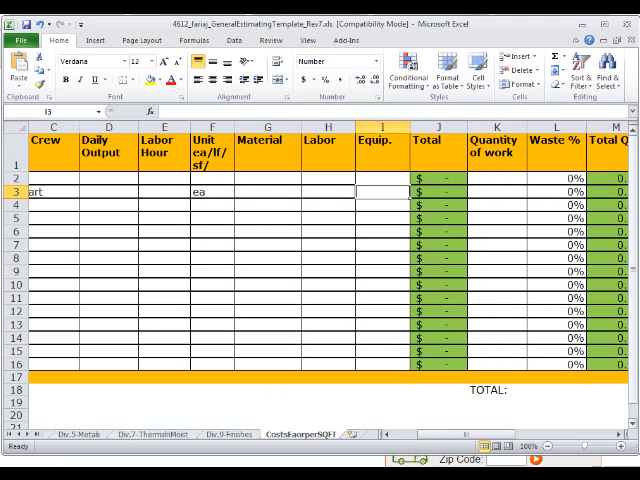
text(4200)
click(497, 191)
text(1)
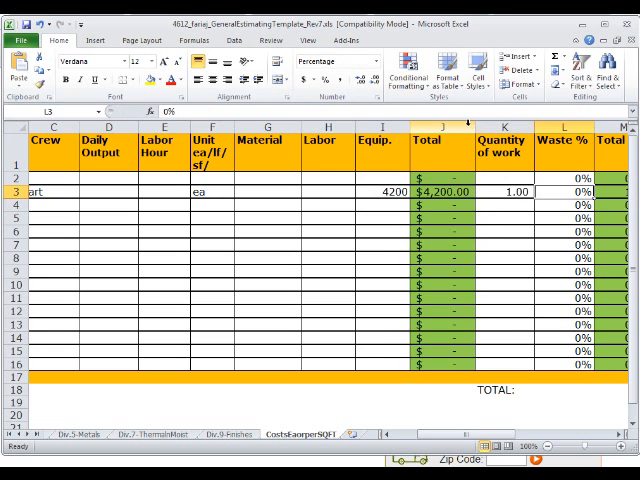
scroll(right, 3)
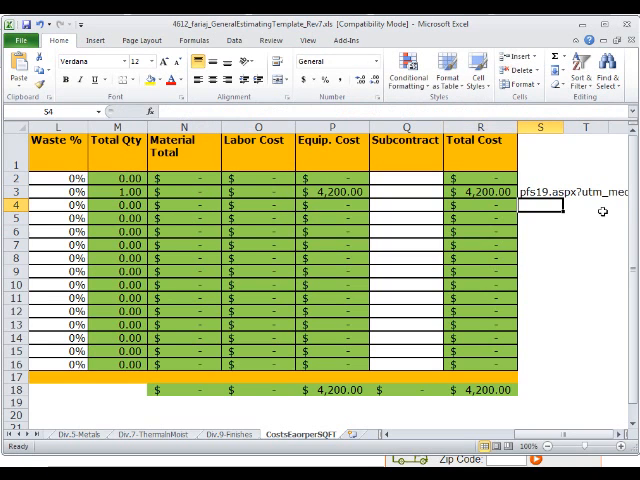
Paste the HoodMart product URL into the source cell S3 and bring up the HoodMart page
click(535, 189)
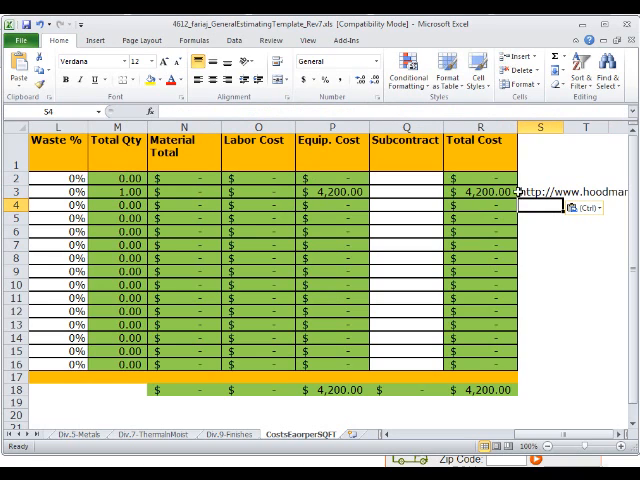
click(602, 212)
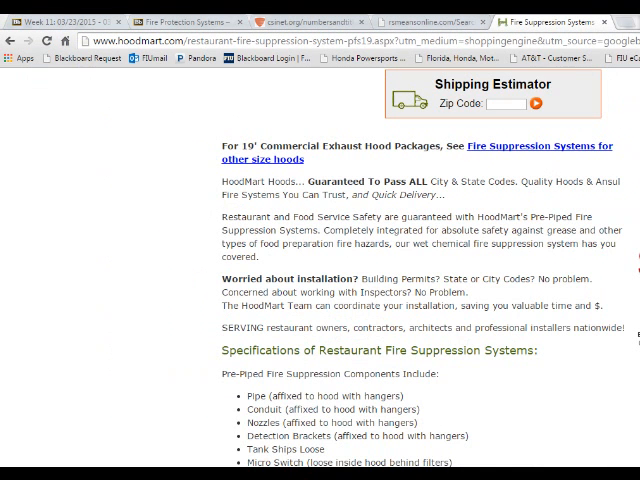
Read the HoodMart page's installation section and switch back to the Excel workbook
click(600, 22)
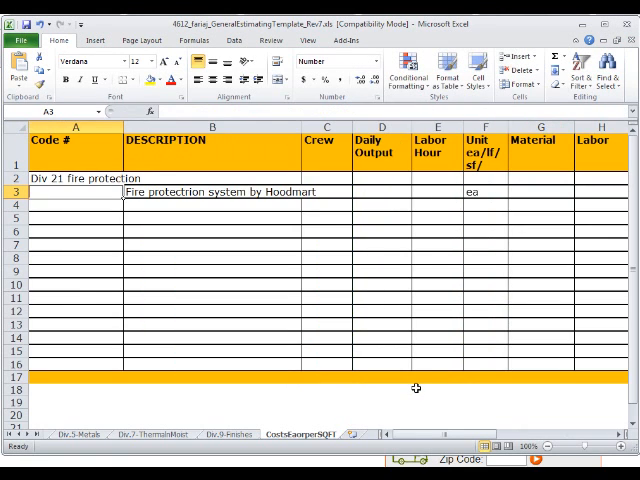
Add the 'Installation of fire suppression system' line in B4 with crew Inst1 in C4
click(215, 205)
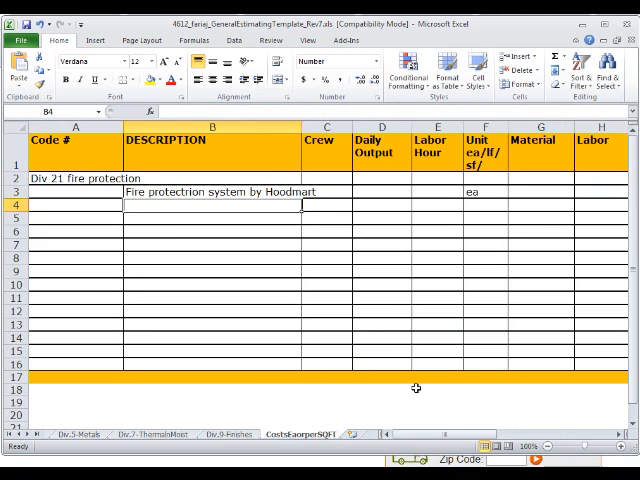
text(Installation o)
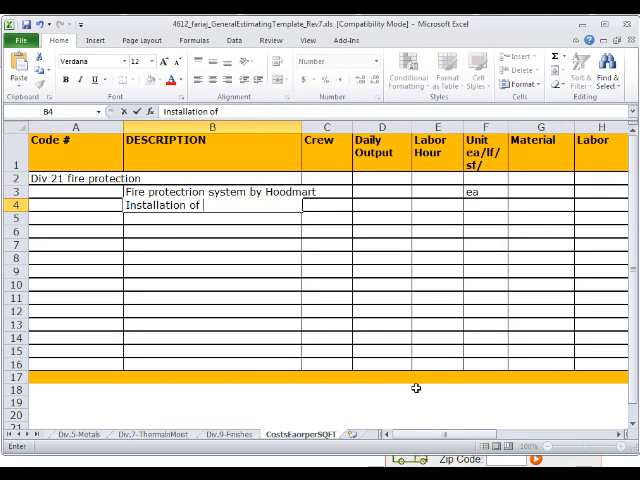
text(fire suppre)
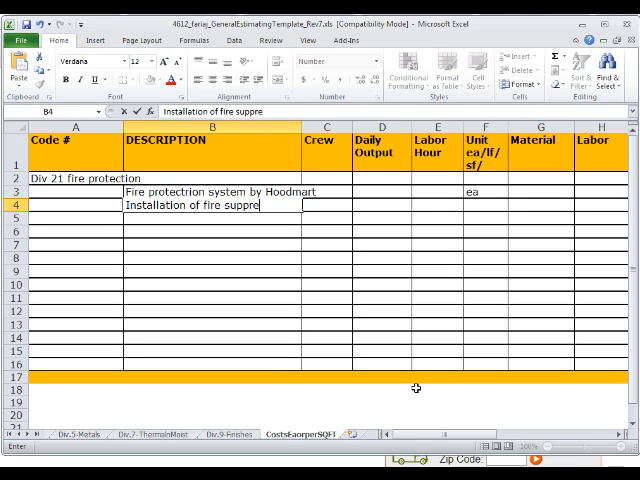
text(ssion suyste)
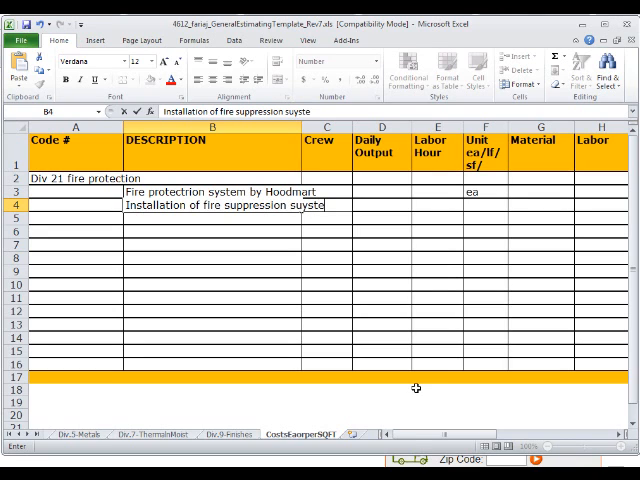
key(Backspace)
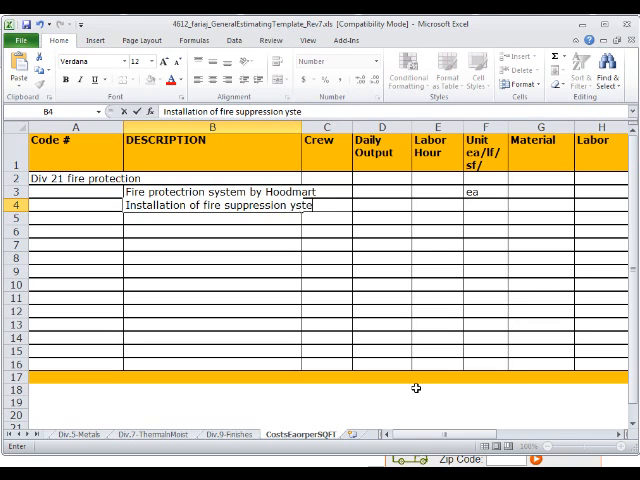
key(BackSpace)
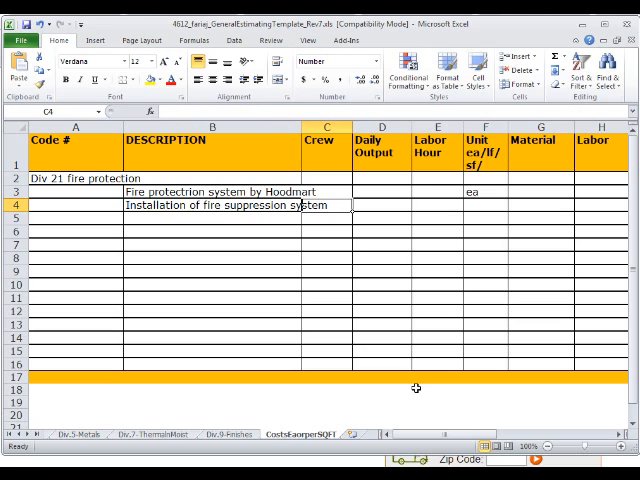
text(Inst)
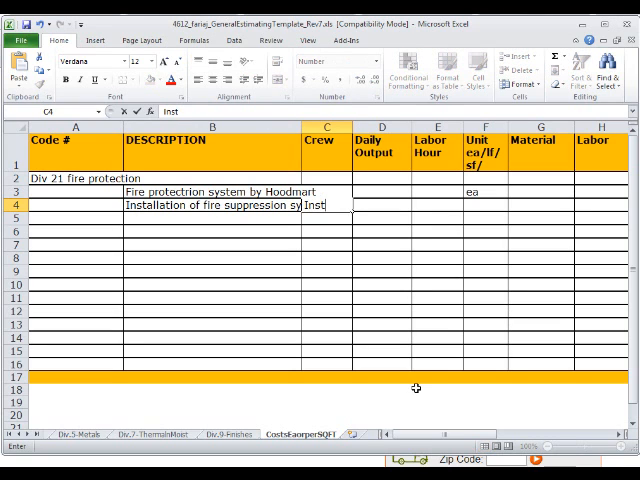
text(1)
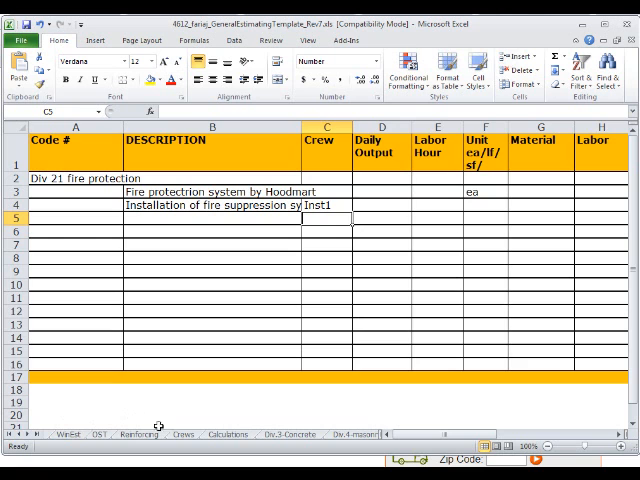
click(180, 434)
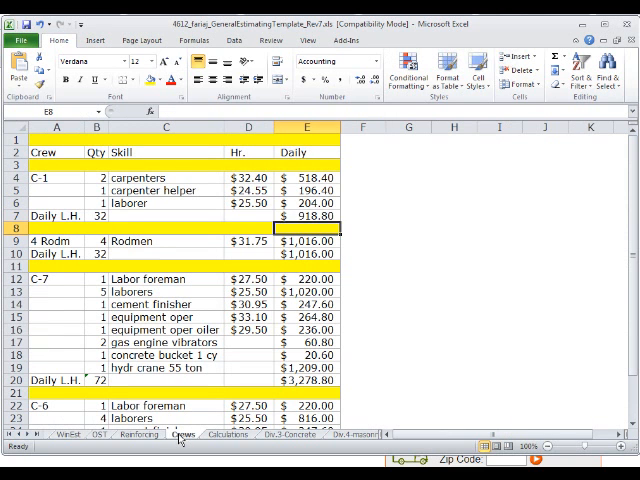
On the Crews sheet, enter crew Inst 1: one Supervisor at 150 and one helper at 30
scroll(down, 3)
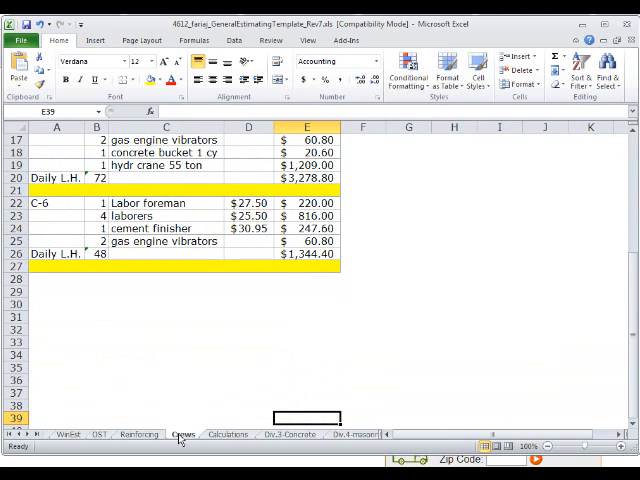
scroll(down, 3)
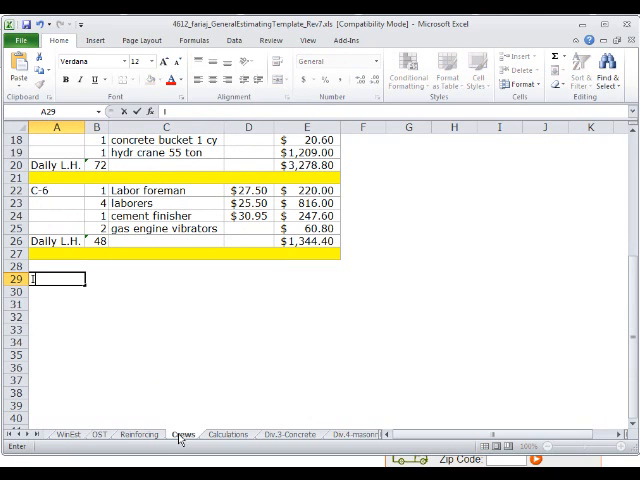
text(Inst 1)
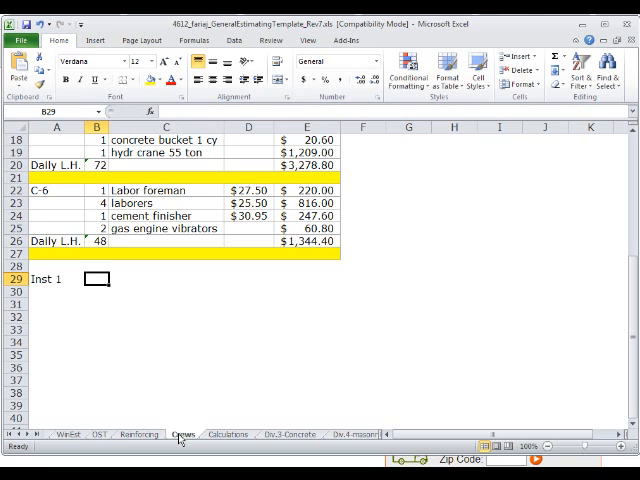
text(1)
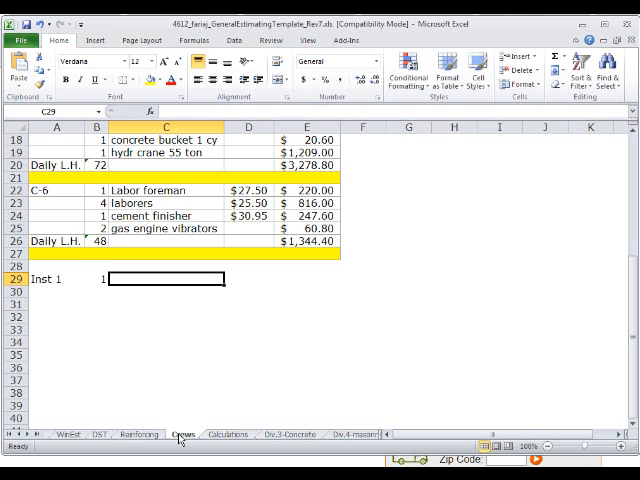
text(Superf)
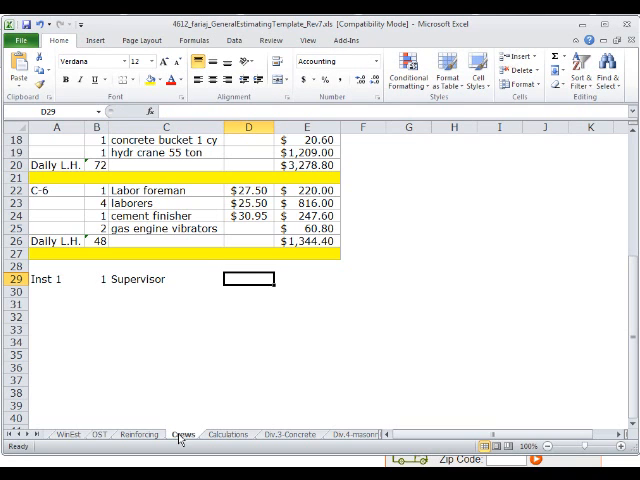
text(150.00)
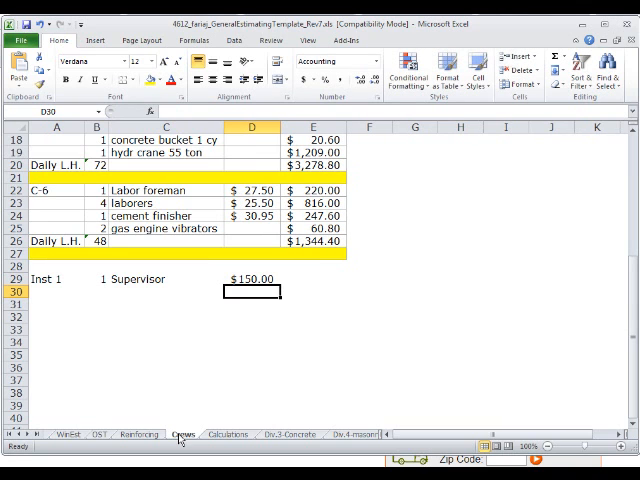
text(1)
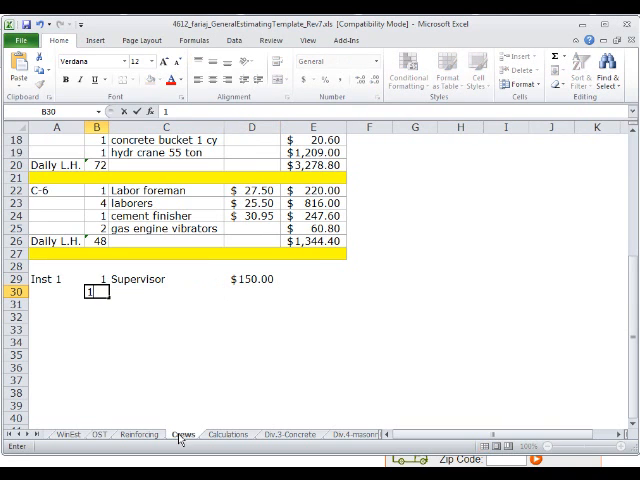
text(helper)
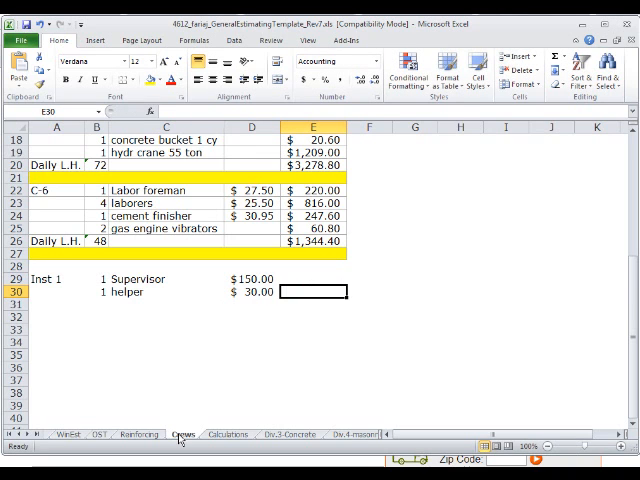
text(=D29)
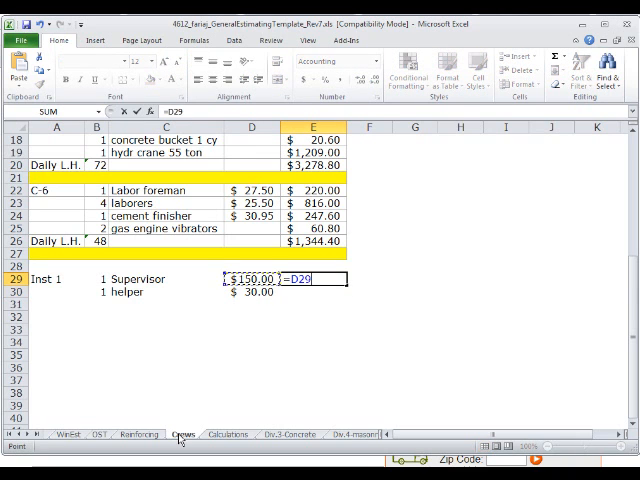
Enter the supervisor and helper cost formulas in E29:E30 and change helpers to 2
text(*)
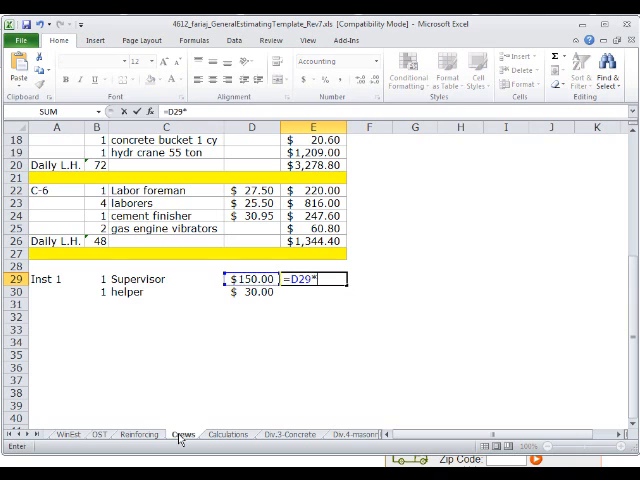
key(enter)
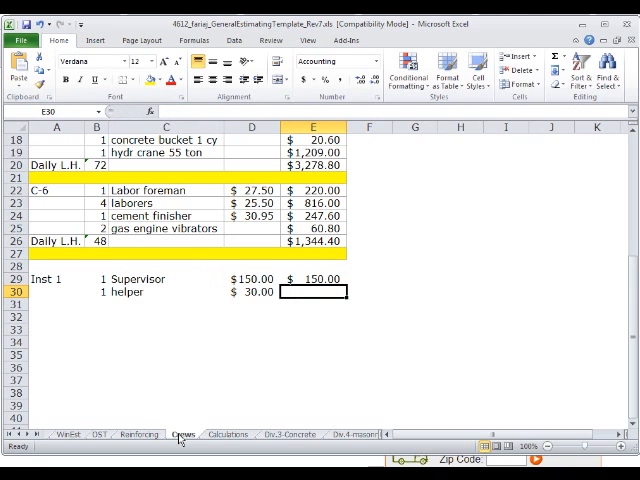
text(=D30)
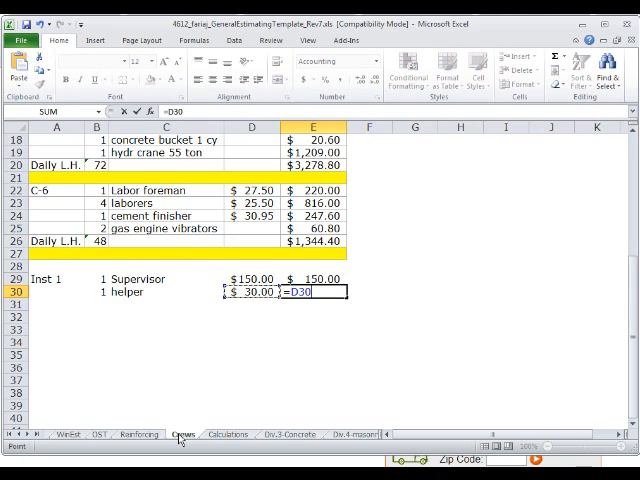
text(*C30)
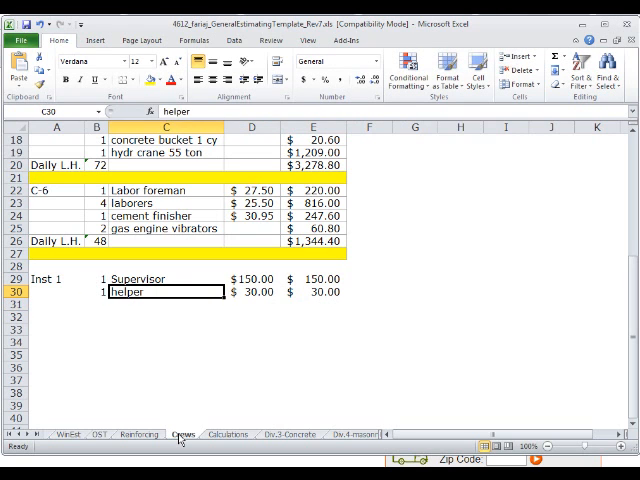
text(2)
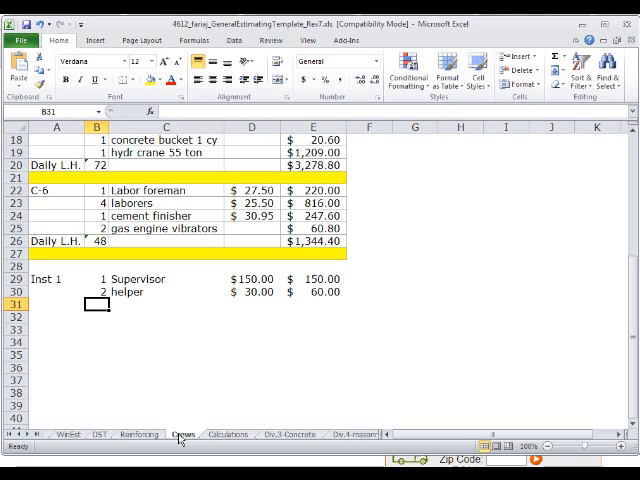
Add a Daily L.H row with a SUM formula and =SUM(E29:E30) for a $210.00 daily total
click(97, 291)
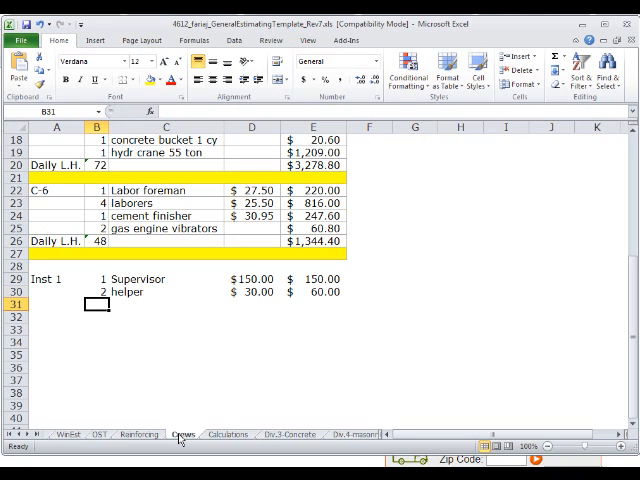
text(D)
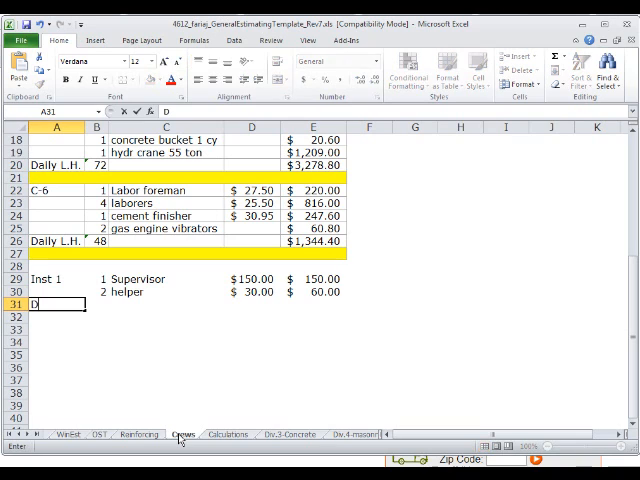
text(aily L.H)
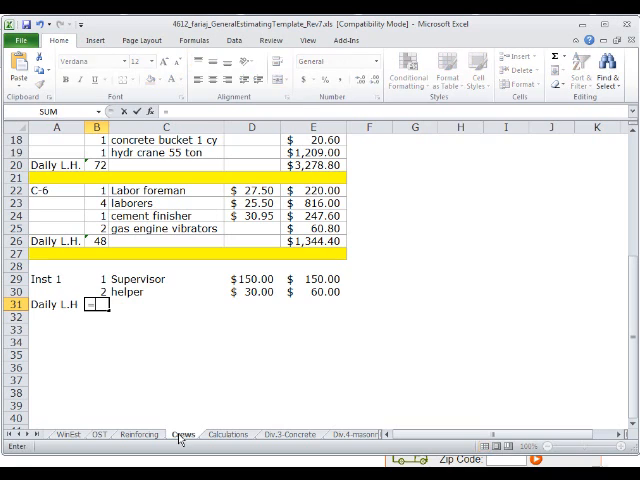
text(=sum(B30)
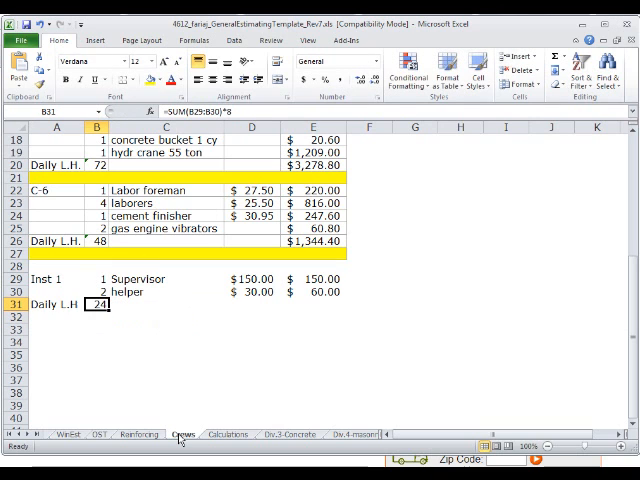
click(313, 303)
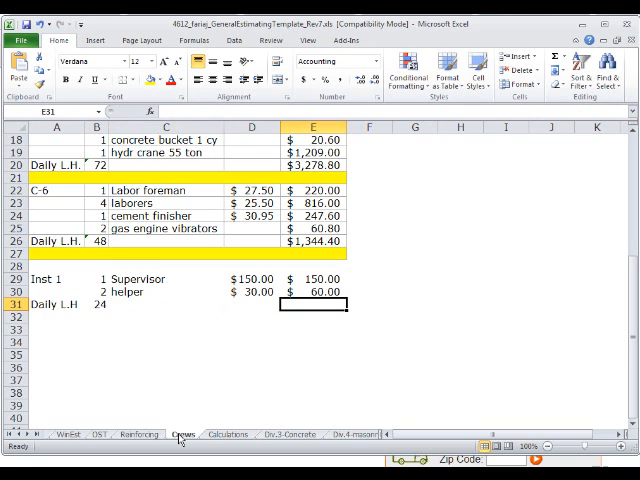
text(=sum)
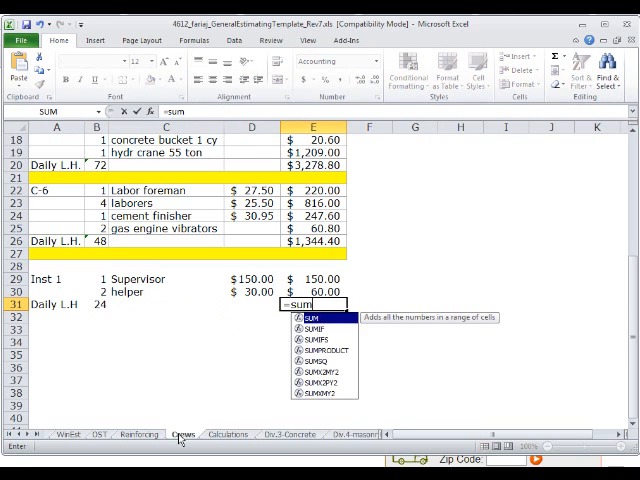
drag(305, 278, 305, 291)
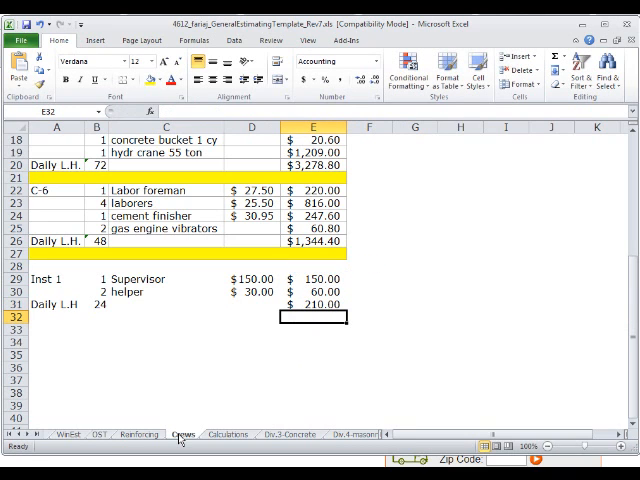
click(315, 305)
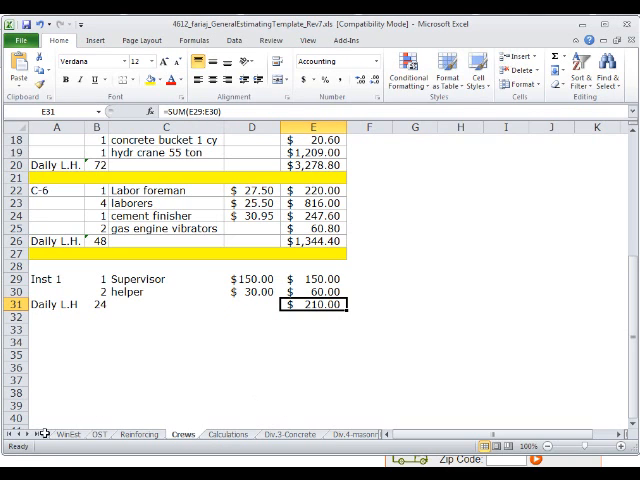
click(25, 434)
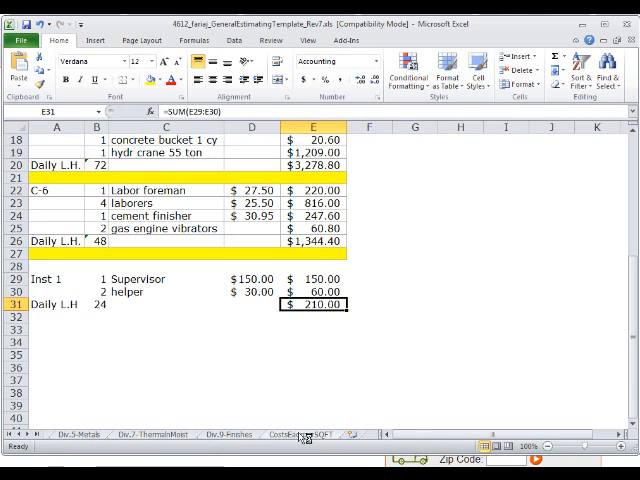
Set the installation line to days, linked to the Crews $210.00 daily total, quantity 3.00
click(300, 433)
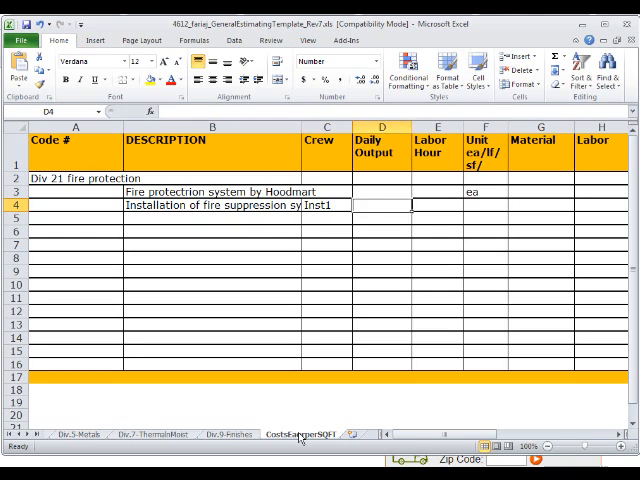
click(485, 205)
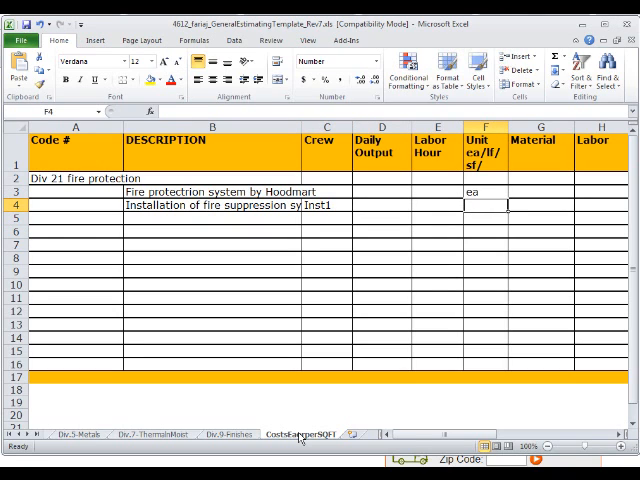
text(day)
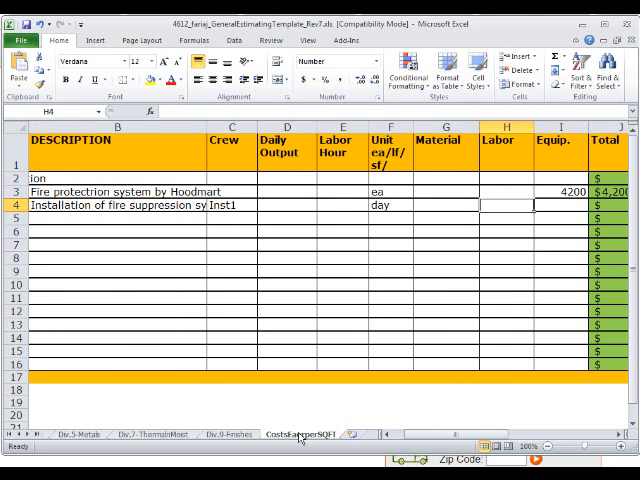
text(=)
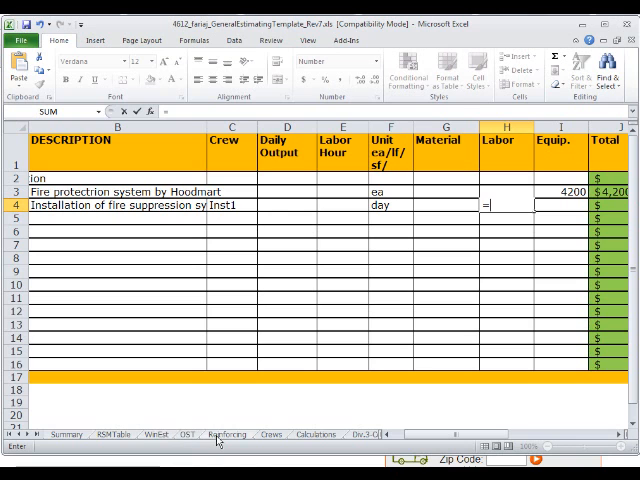
click(269, 434)
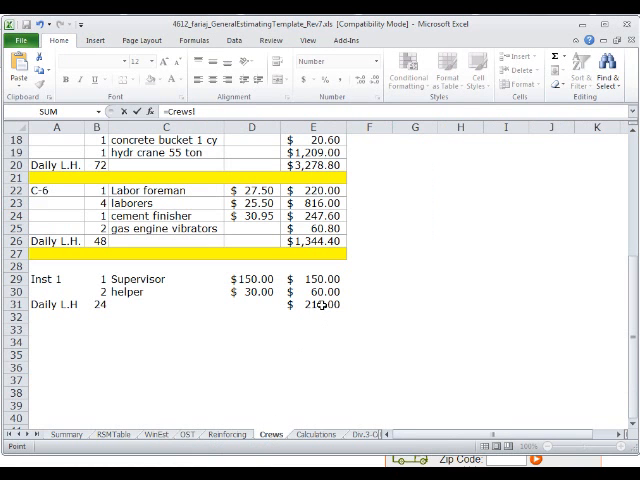
click(295, 433)
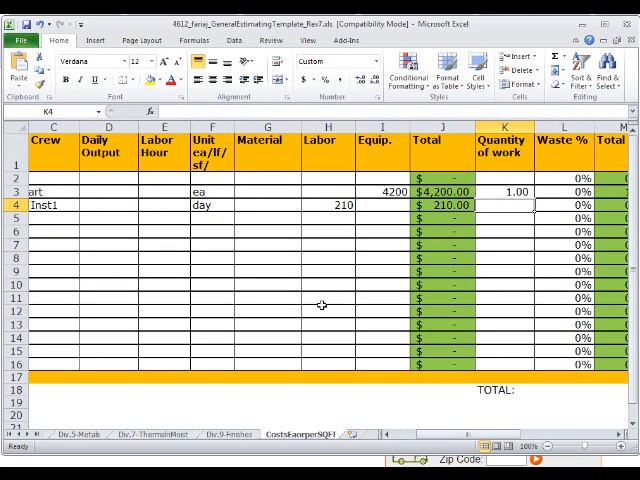
text(3.00)
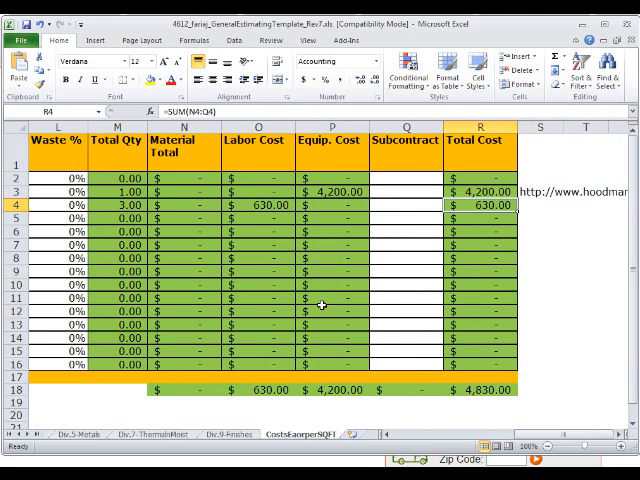
Enter 'My own estimate based on experience' in S4 as the installation source note
click(542, 204)
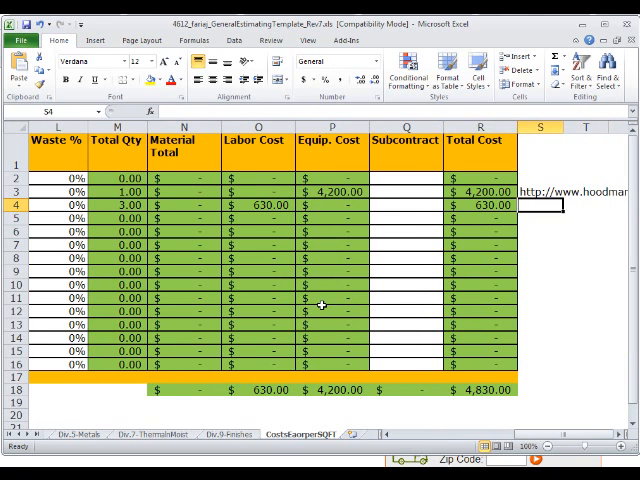
text(My own)
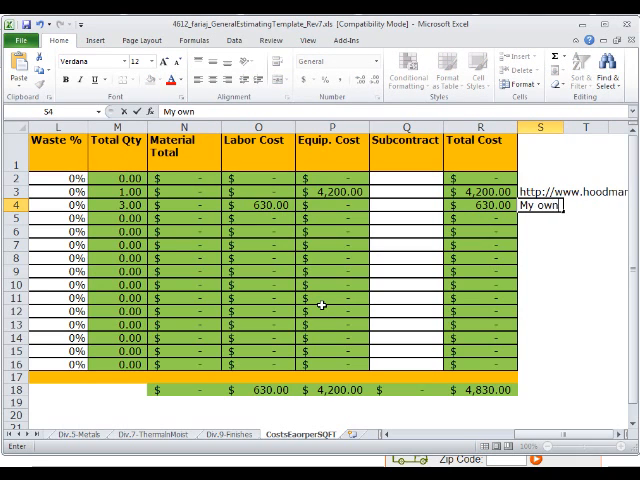
text(estimate)
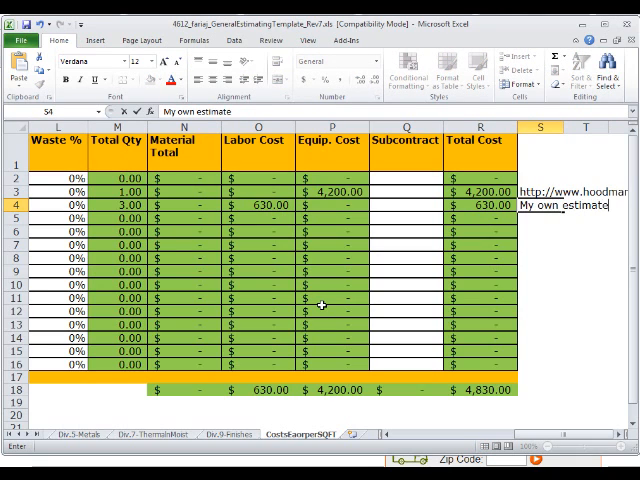
text(based)
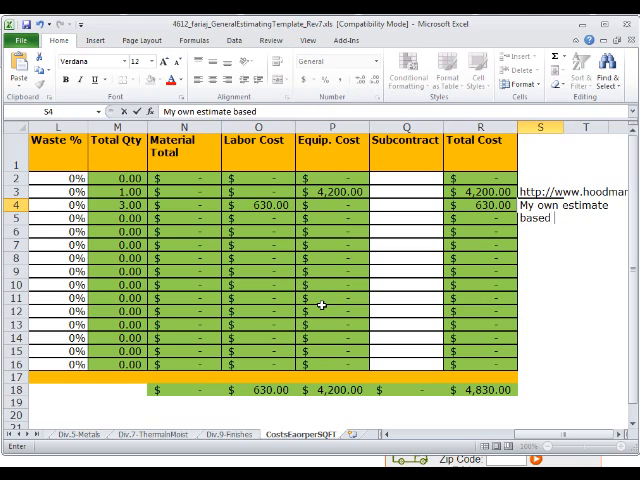
text(on experie)
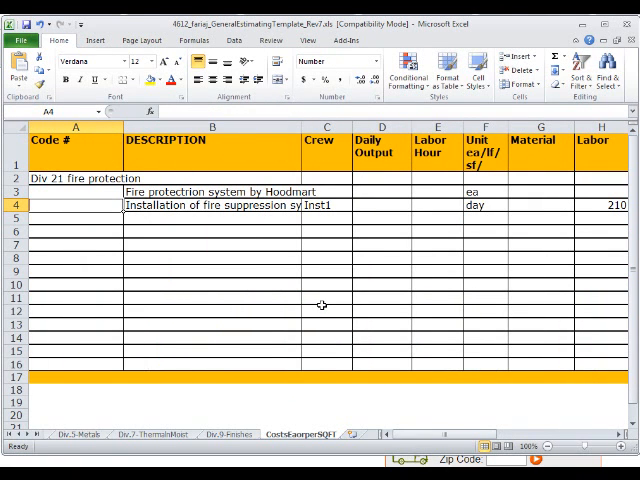
Set installation crew quantity to 10 days, giving $2,100 labor and a $6,300 total
scroll(right, 3)
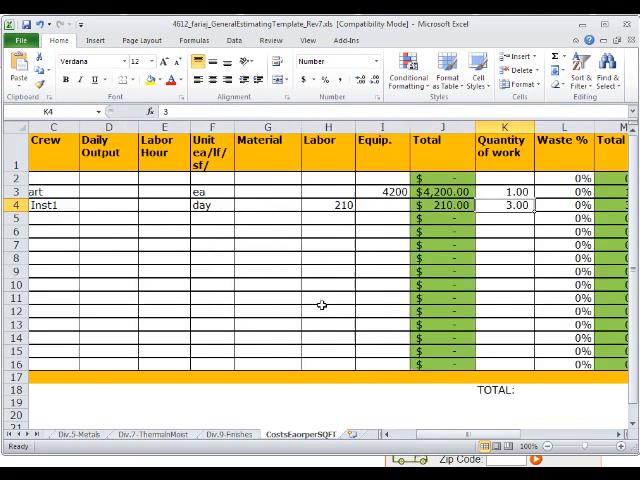
scroll(right, 3)
text(10)
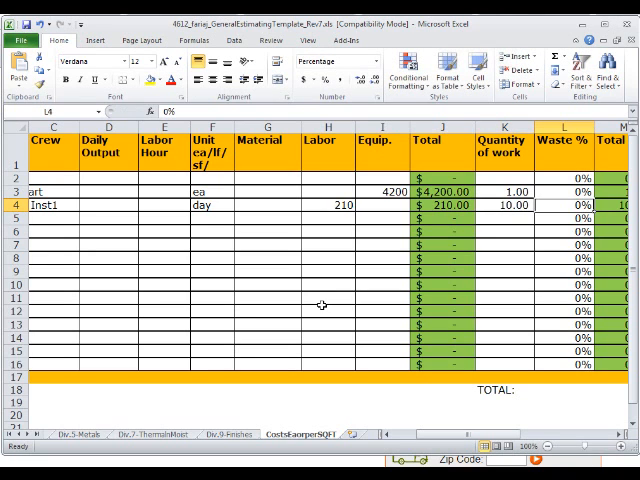
scroll(right, 3)
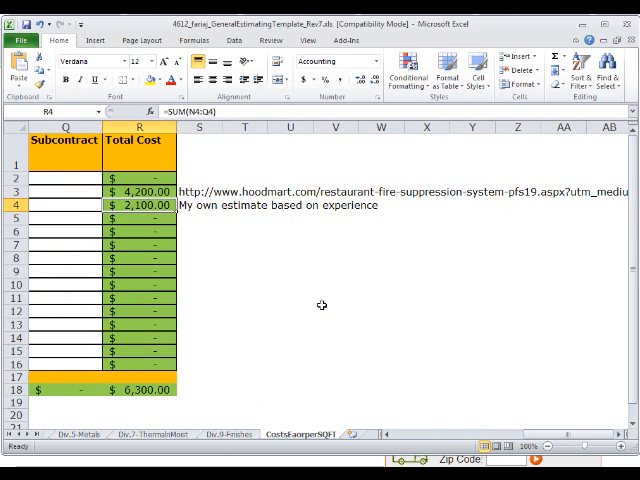
click(65, 204)
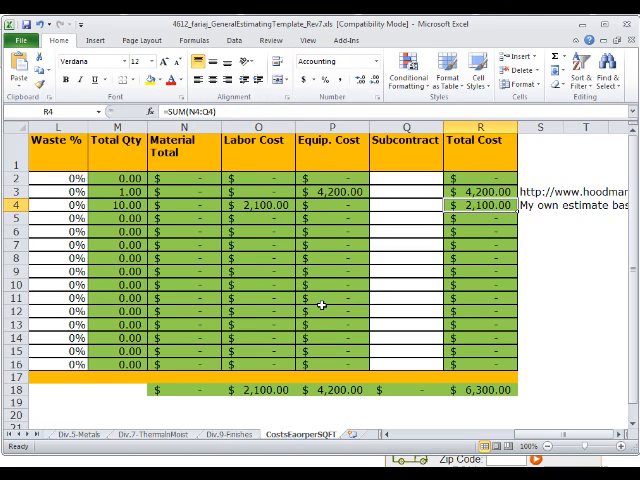
click(484, 218)
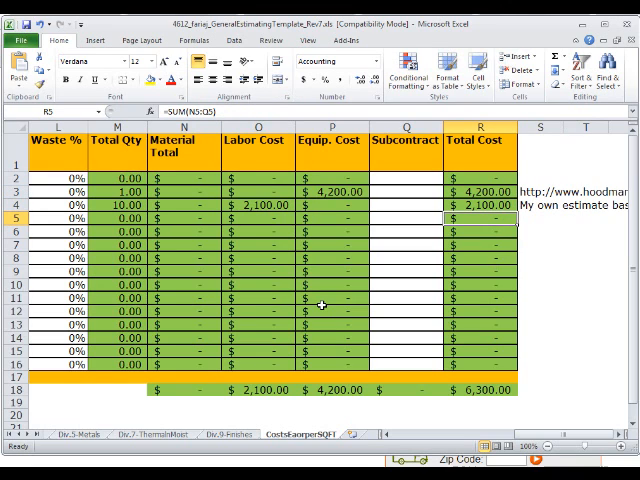
scroll(left, 3)
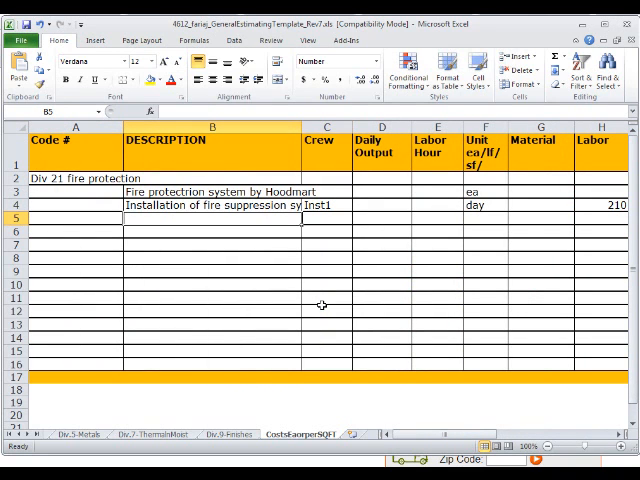
Add a 'Freight' line in row 5 worth $200 and begin its 'Estimate' note
text(Freight)
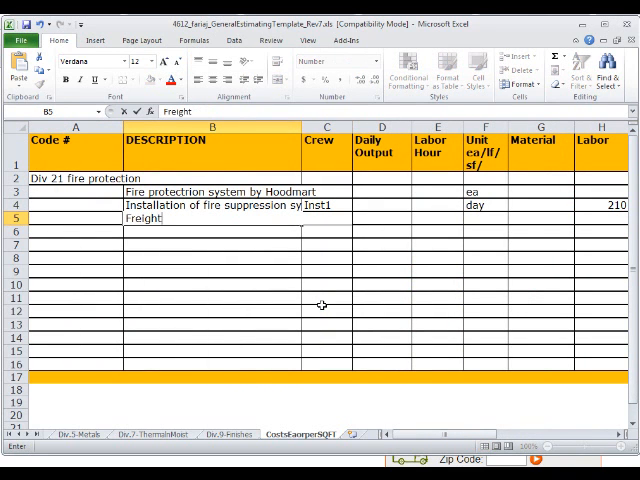
scroll(right, 3)
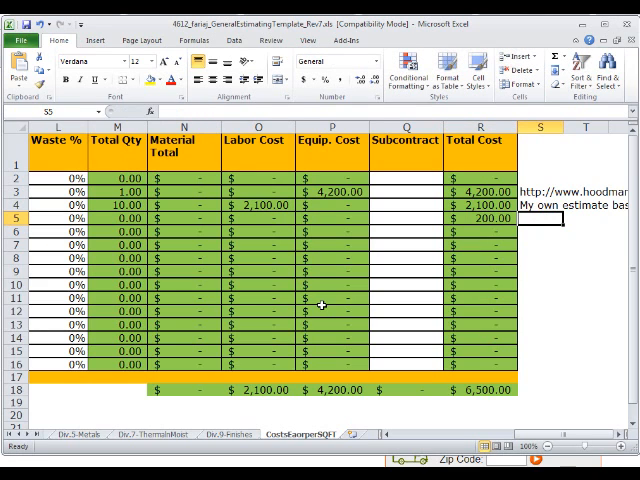
text(Esti)
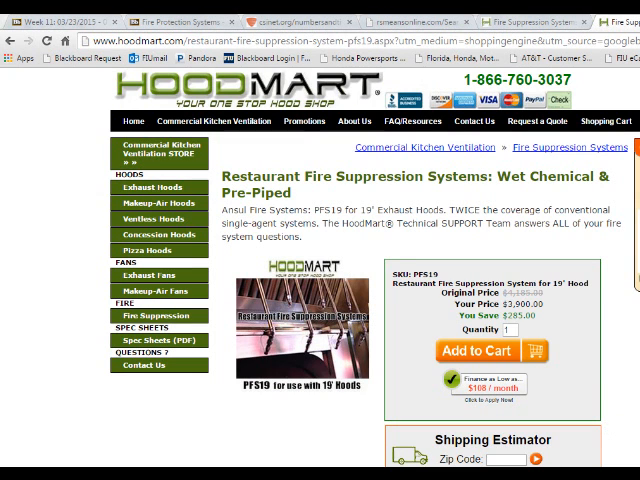
Enter zip code 33314 in HoodMart's Shipping Estimator for the PFS19 system
scroll(down, 3)
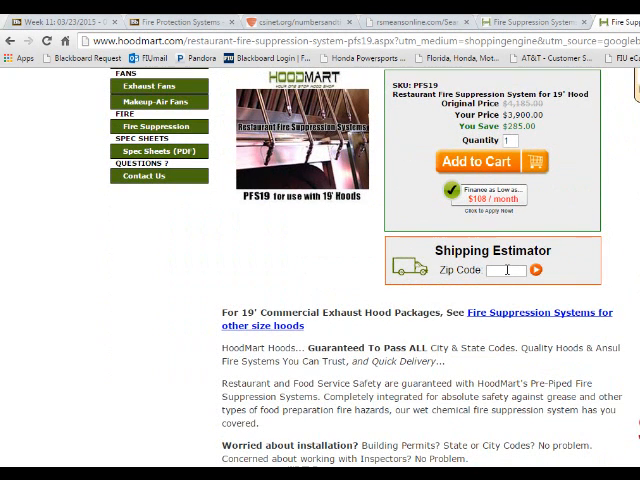
text(33314)
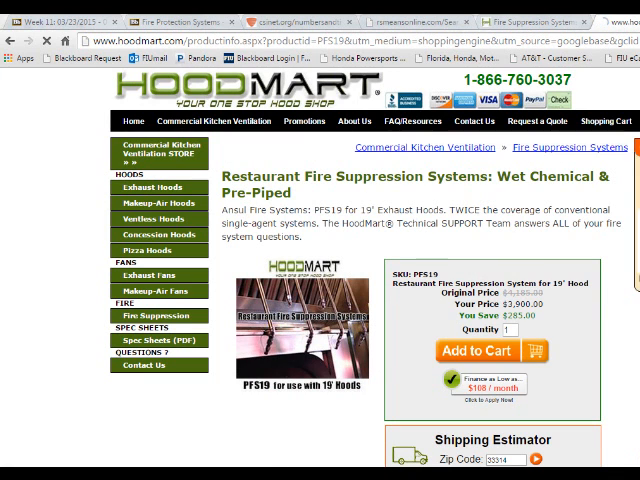
scroll(down, 3)
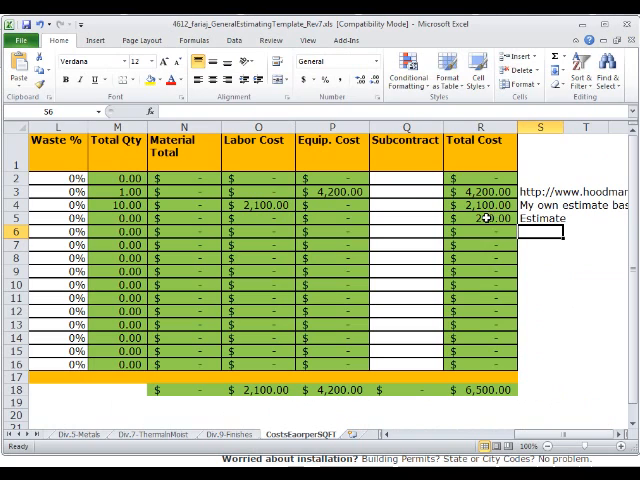
Raise the freight cost to $300, bringing the estimate total to $6,600
click(485, 232)
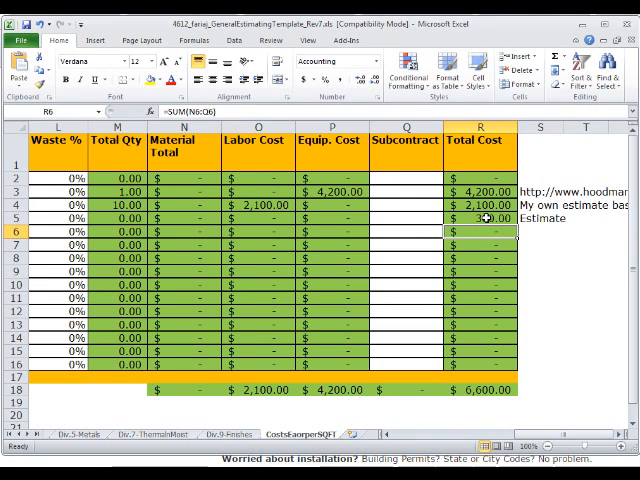
scroll(left, 3)
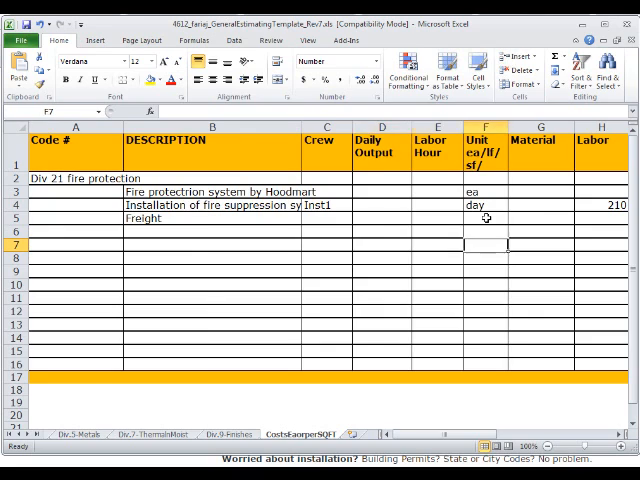
scroll(right, 3)
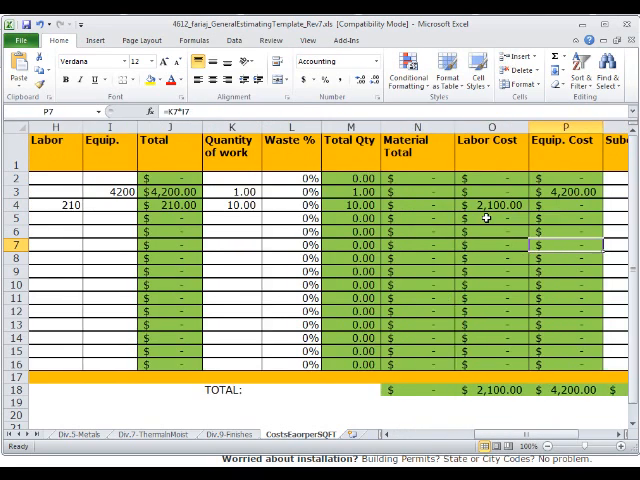
scroll(right, 3)
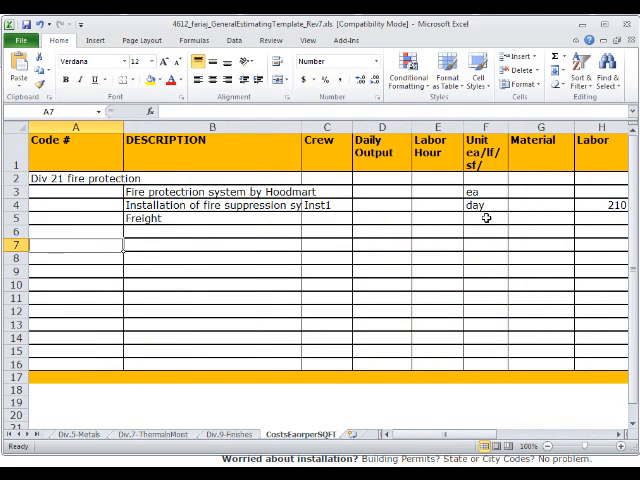
mouse_move(223, 164)
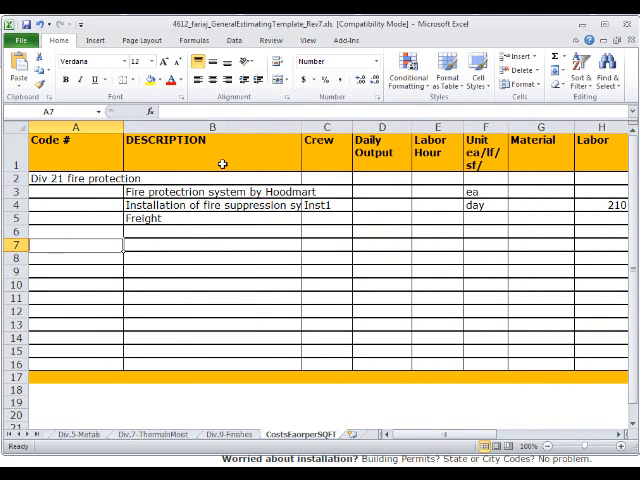
mouse_move(407, 272)
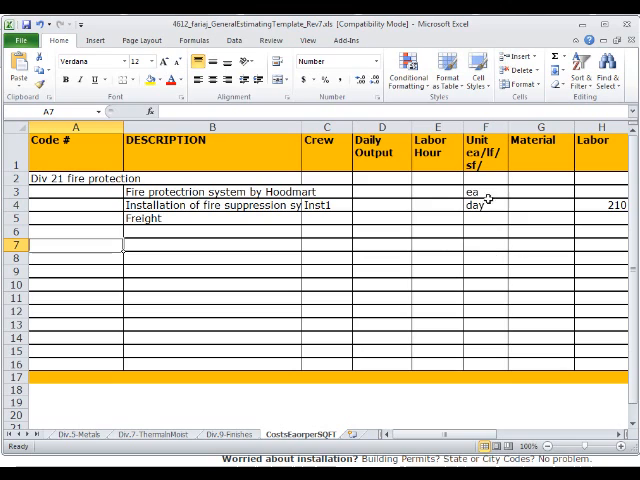
mouse_move(327, 326)
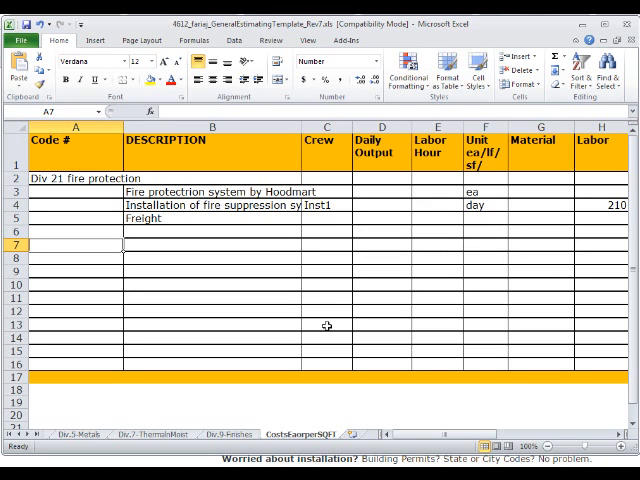